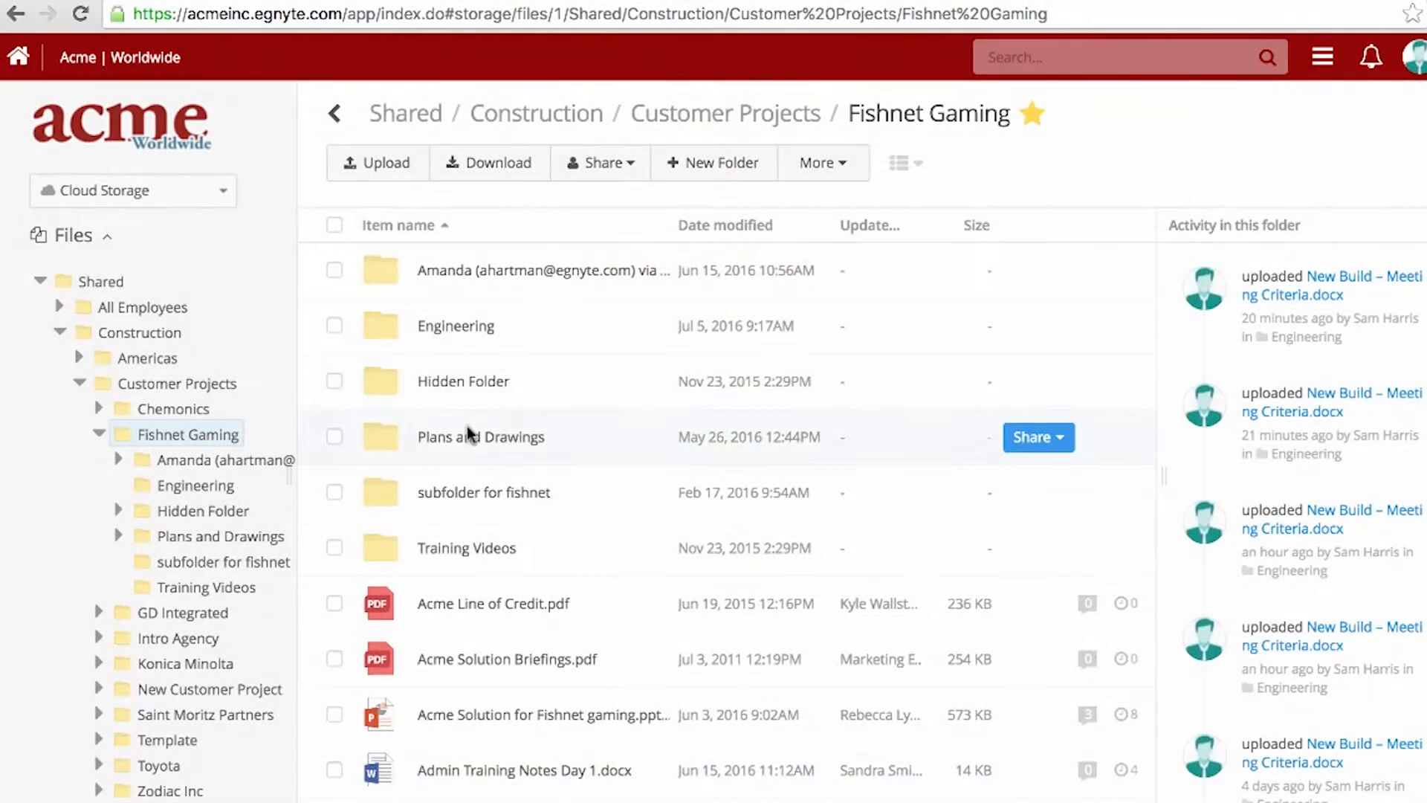
Step: Go into Fishnet Gaming's Engineering folder and bring up actions for New Build – Meeting Criteria.docx
double_click(454, 326)
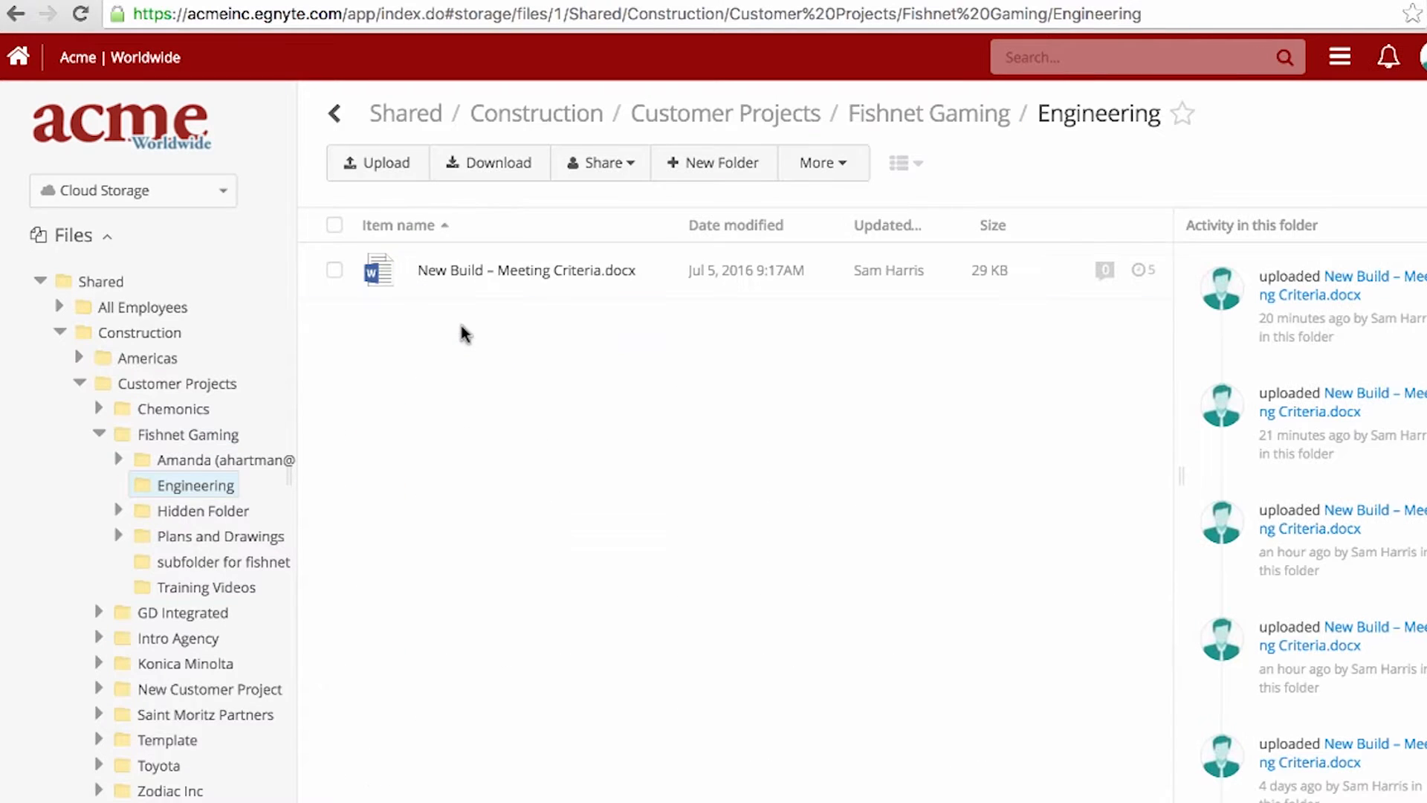
left_click(333, 269)
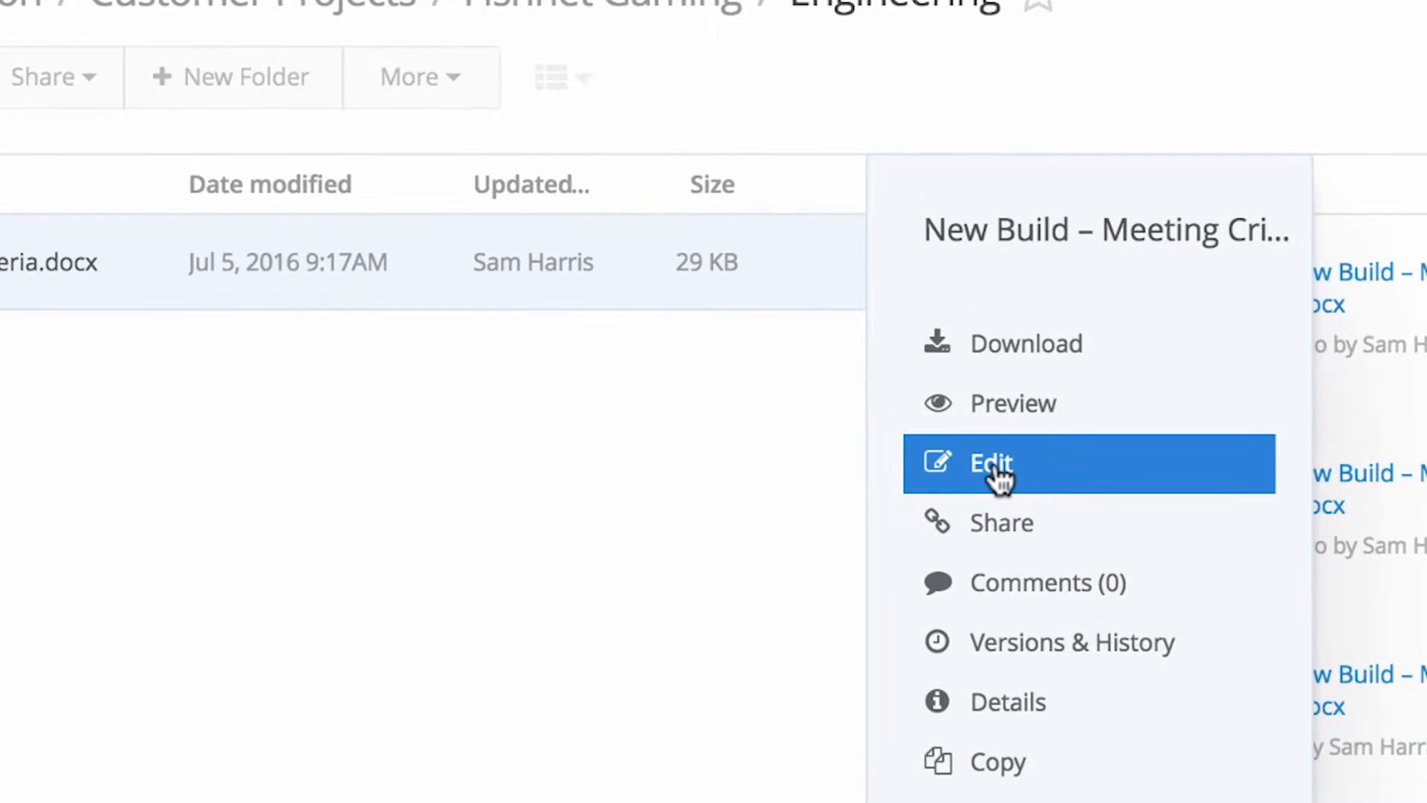
Step: Choose Edit so New Build – Meeting Criteria.docx opens in its desktop application
left_click(991, 463)
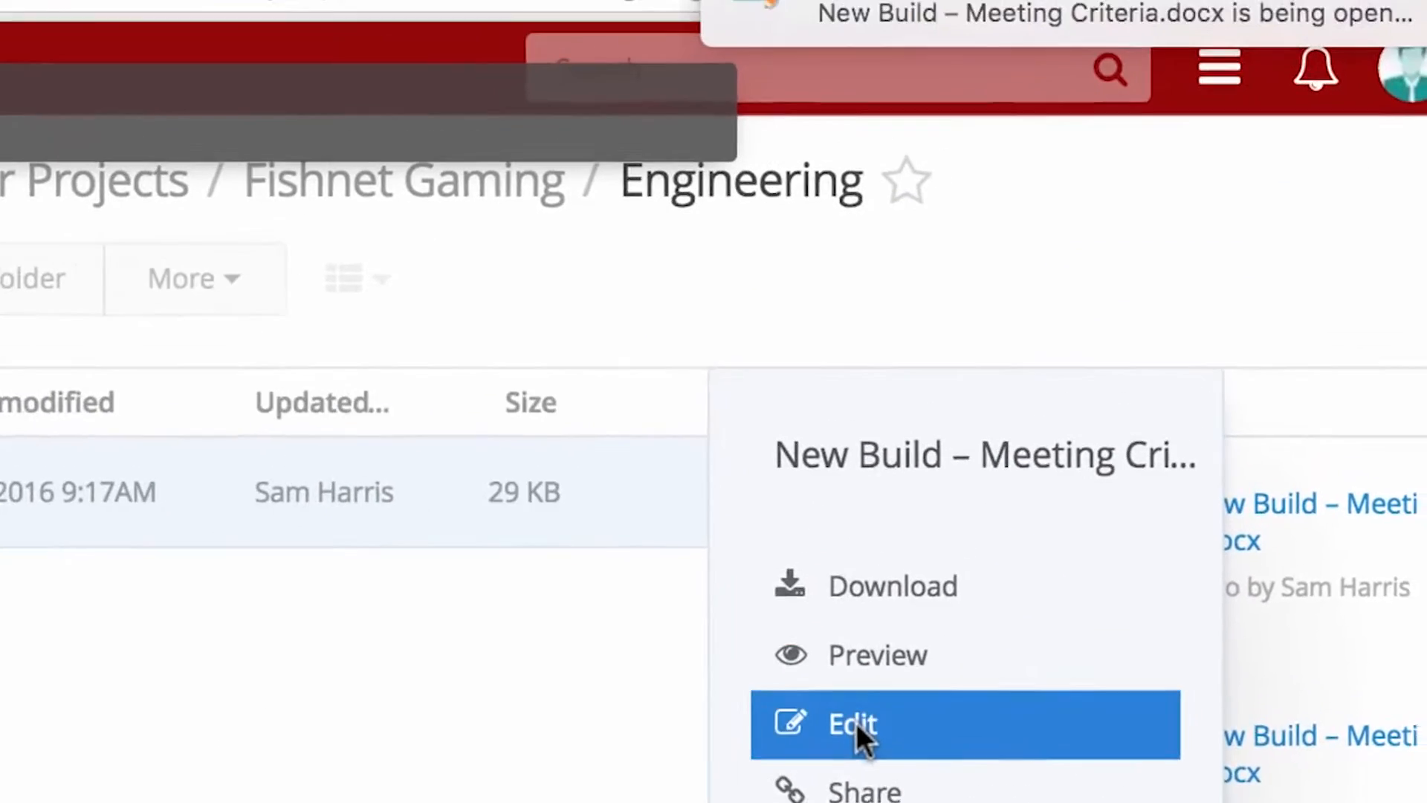
left_click(850, 724)
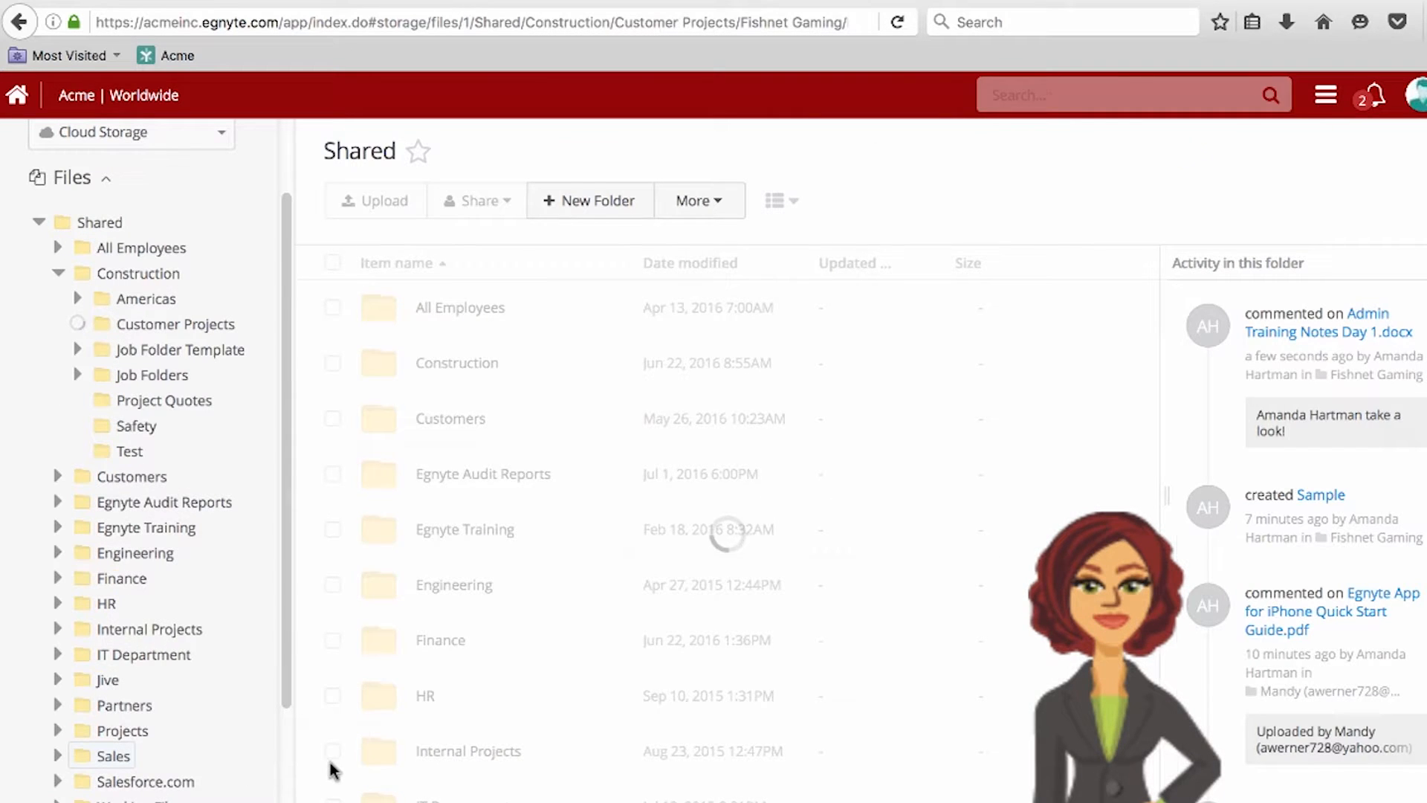
Step: Let the meeting criteria document finish opening in Word while Egnyte reloads
left_click(192, 425)
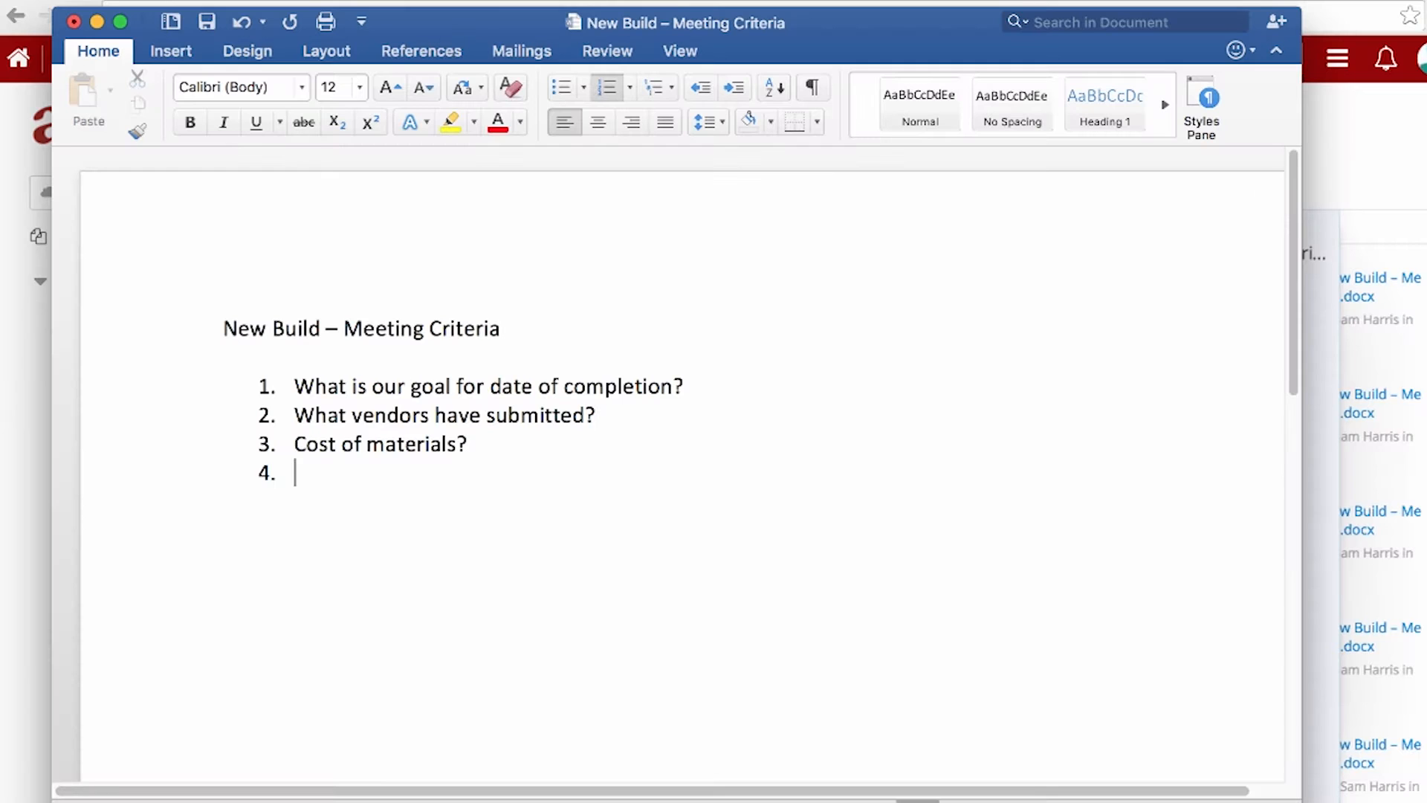
Step: Add item 4 'Status of permits?', save the document back to Egnyte and close Word
type("Status of")
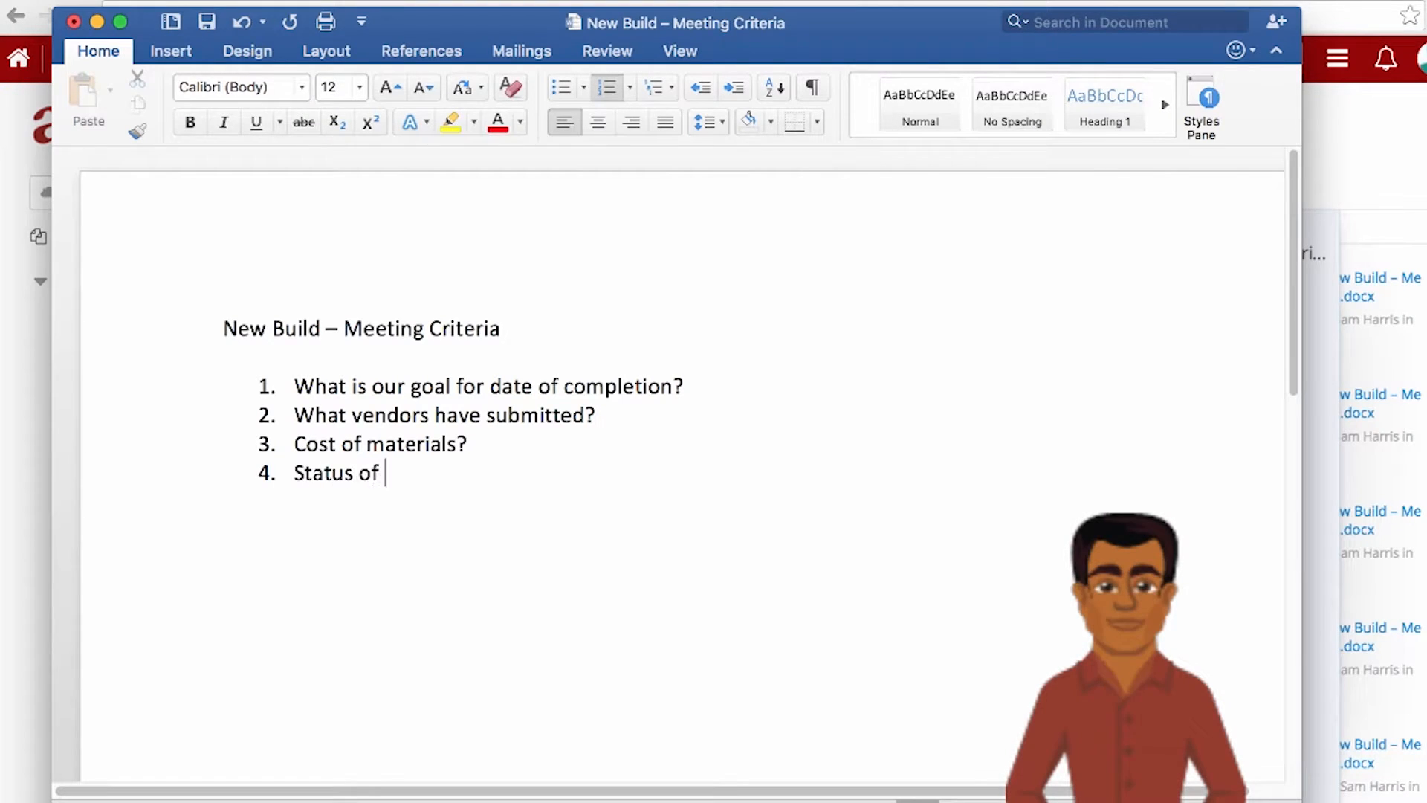
type("permits?")
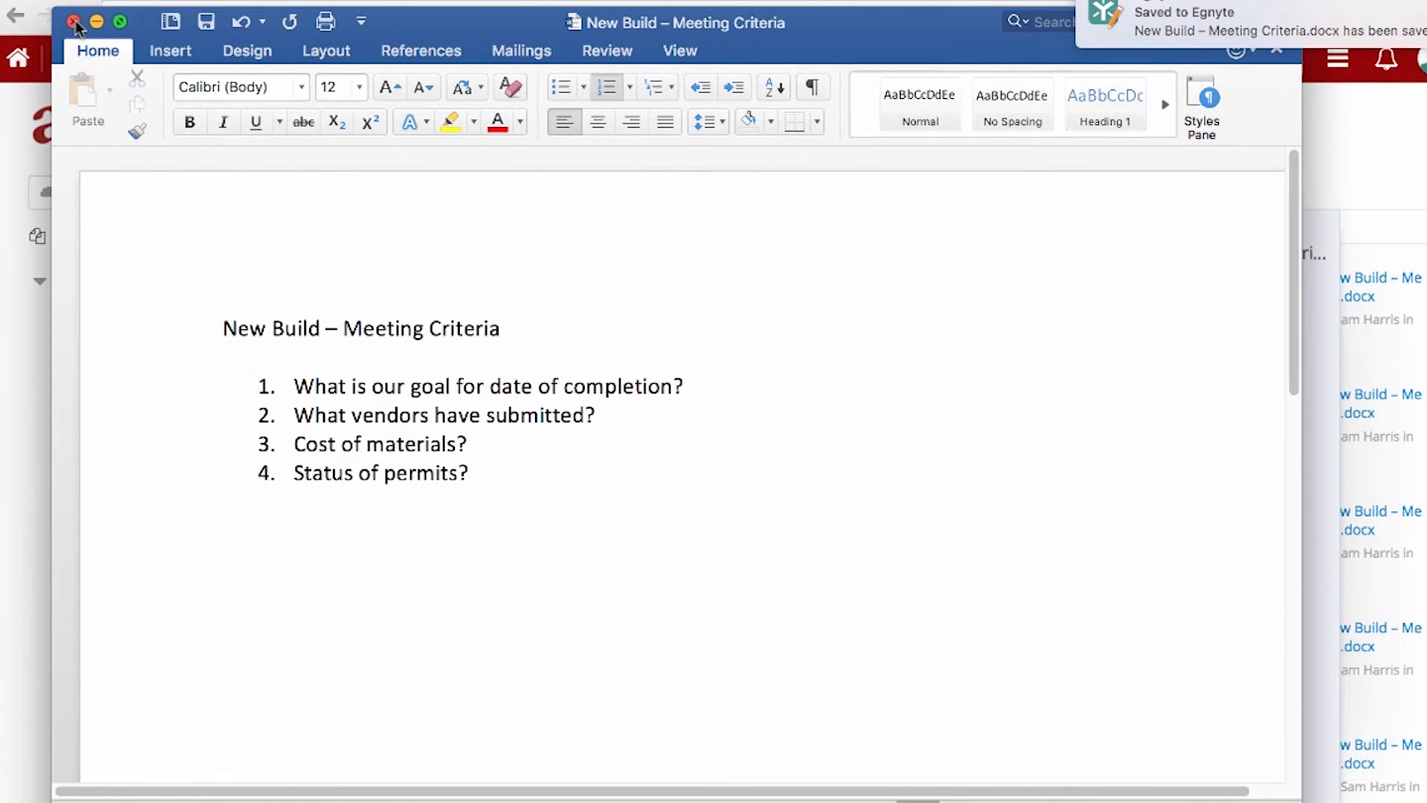
left_click(68, 20)
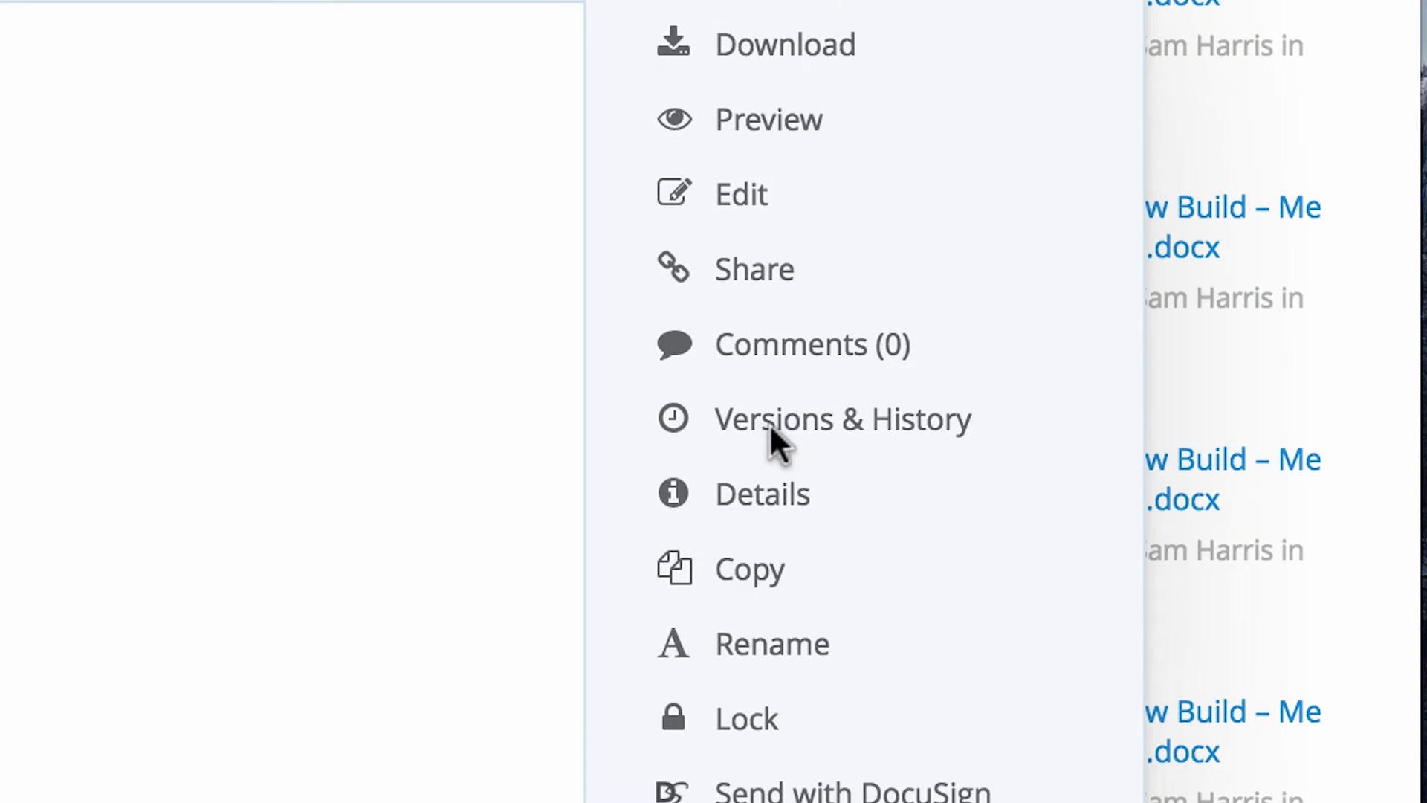
mouse_move(800, 468)
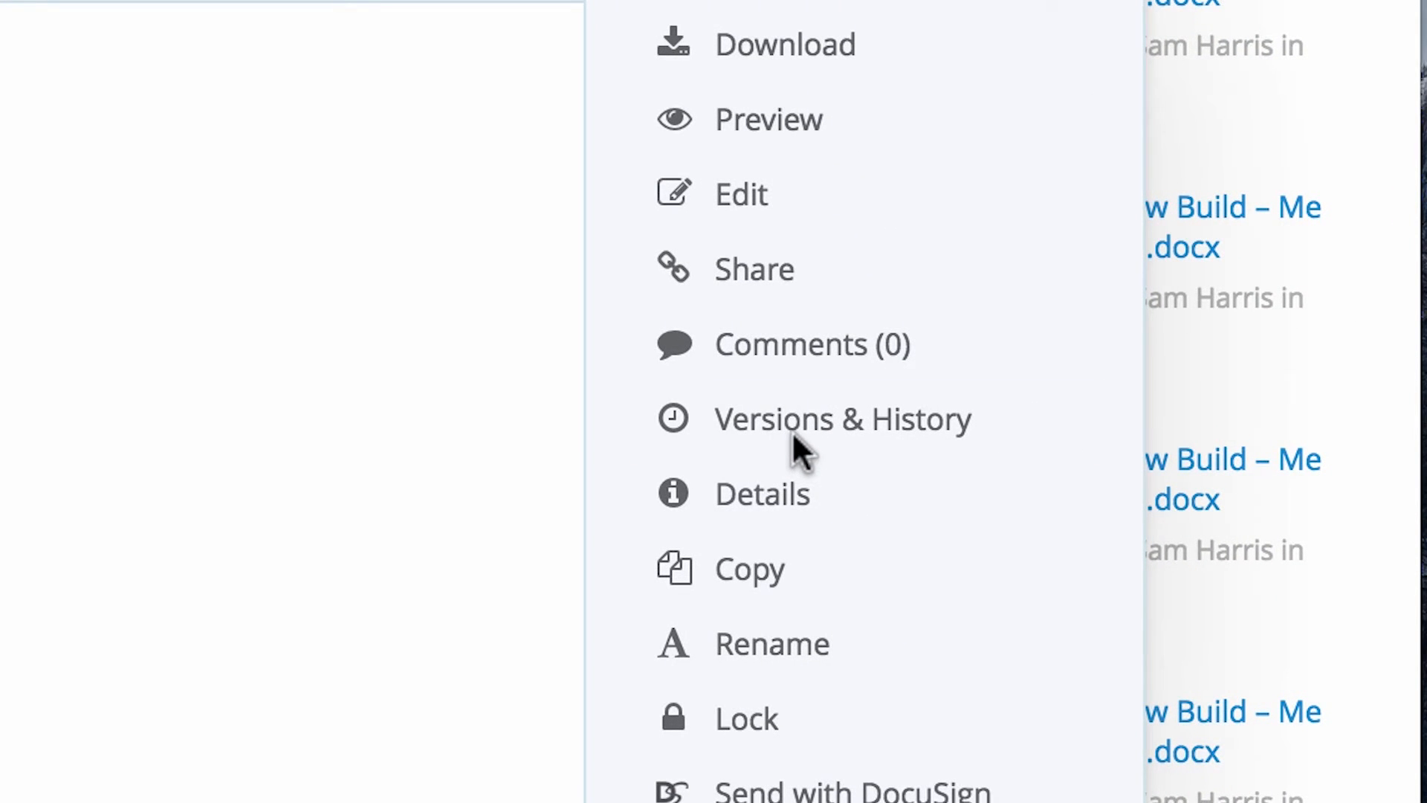
Step: Show Versions & History for New Build – Meeting Criteria.docx
left_click(841, 419)
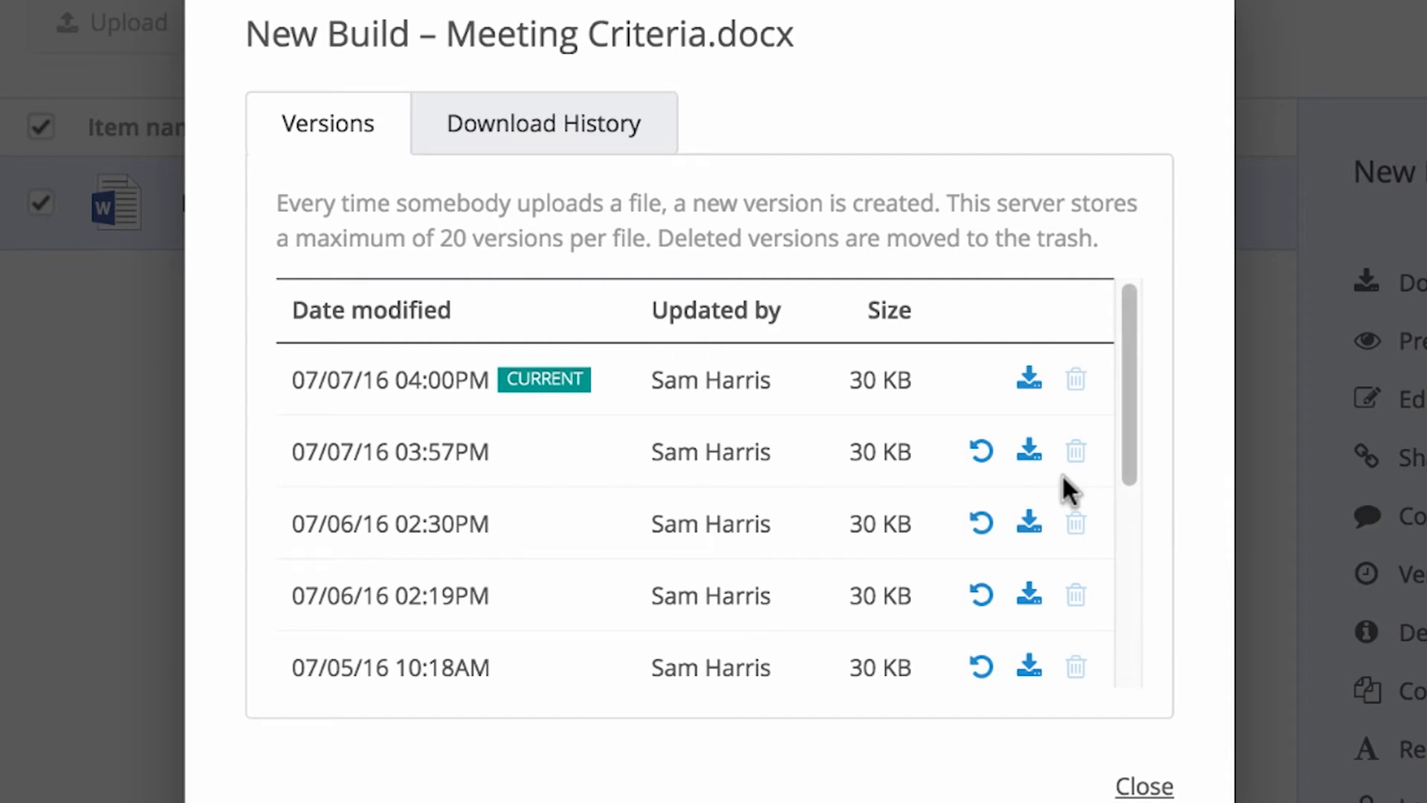
mouse_move(978, 525)
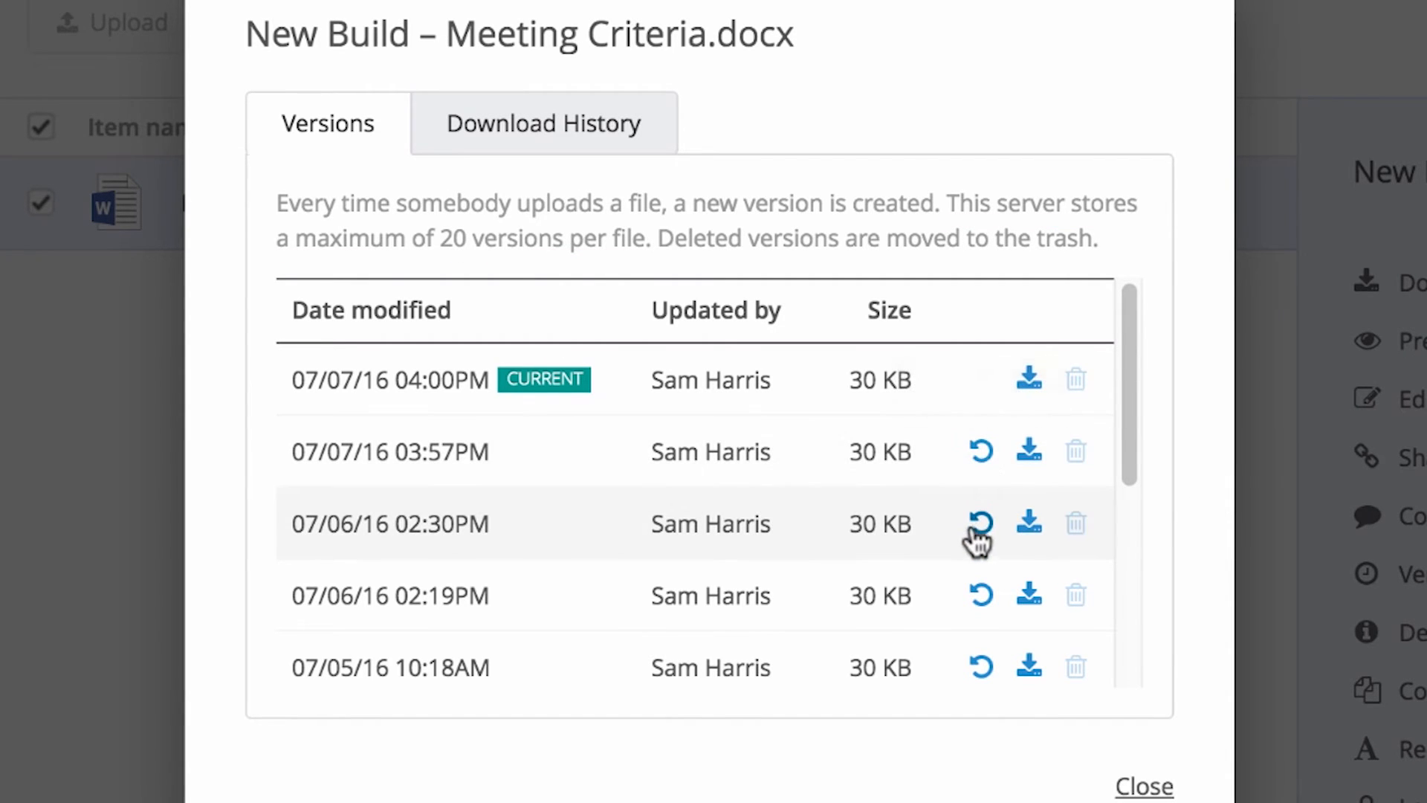
Step: Make the 07/06/16 02:19PM version current, creating a new 4:01 PM current version
left_click(981, 523)
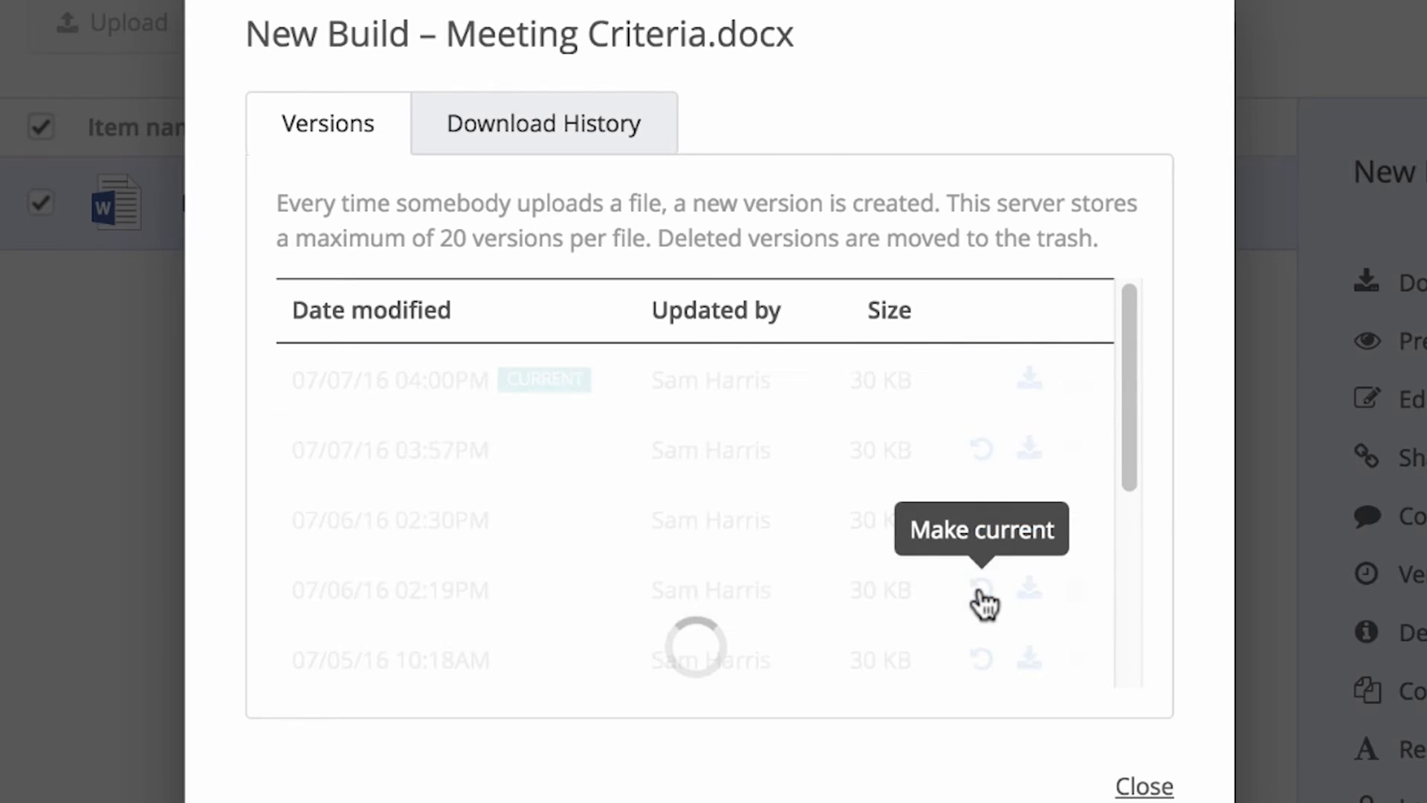
left_click(981, 587)
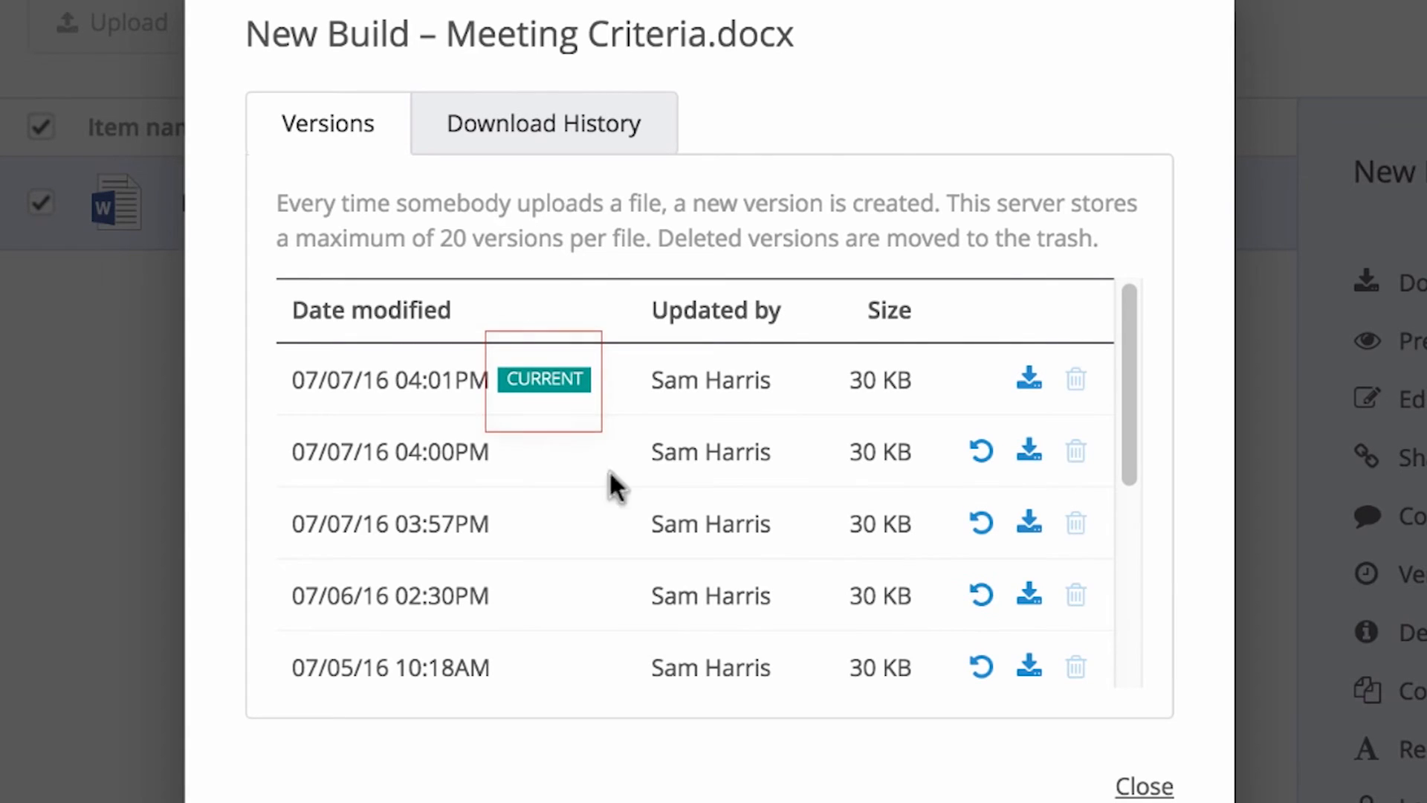